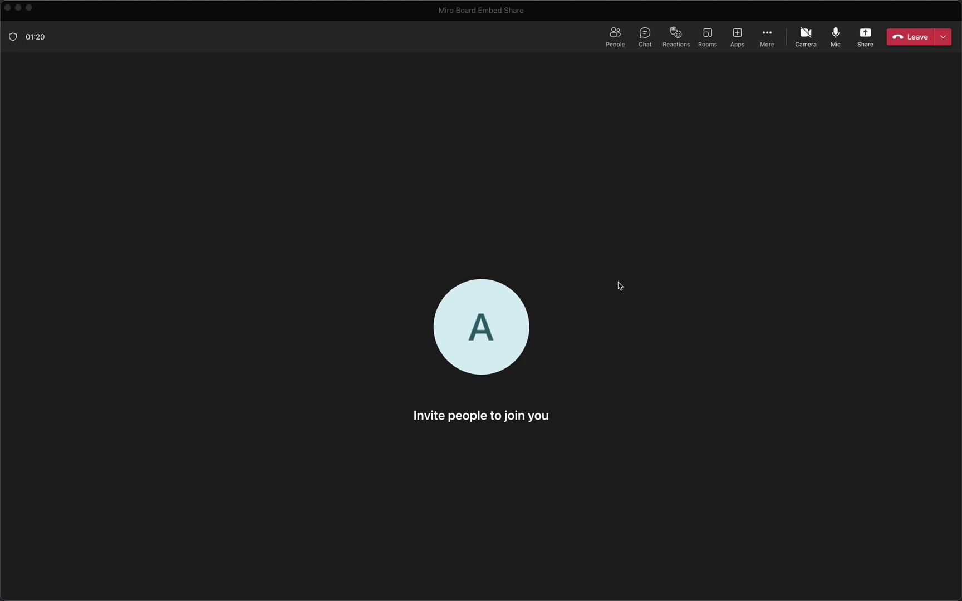
mouse_move(780, 12)
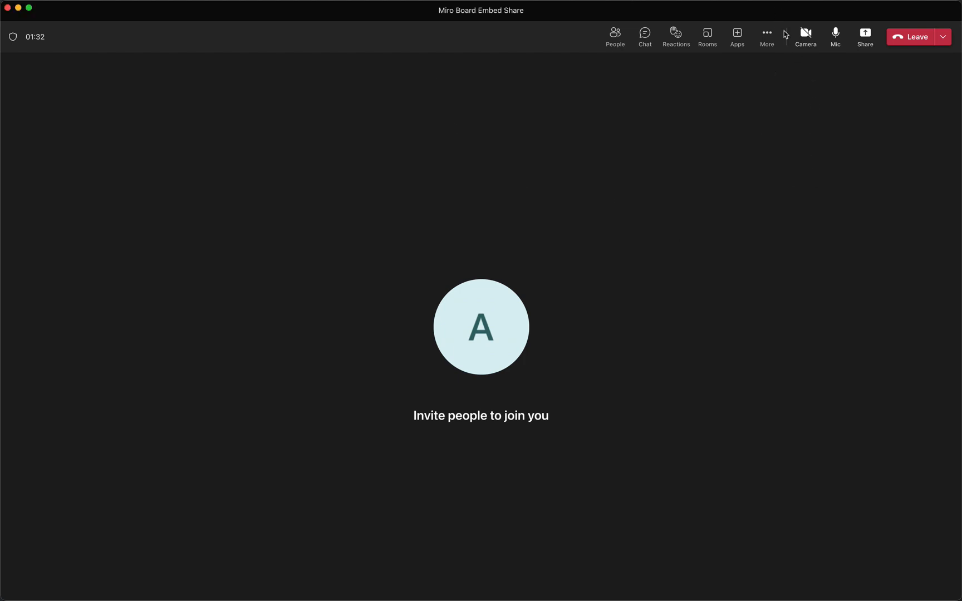
Open the meeting Apps list and search for 'miro'
left_click(737, 36)
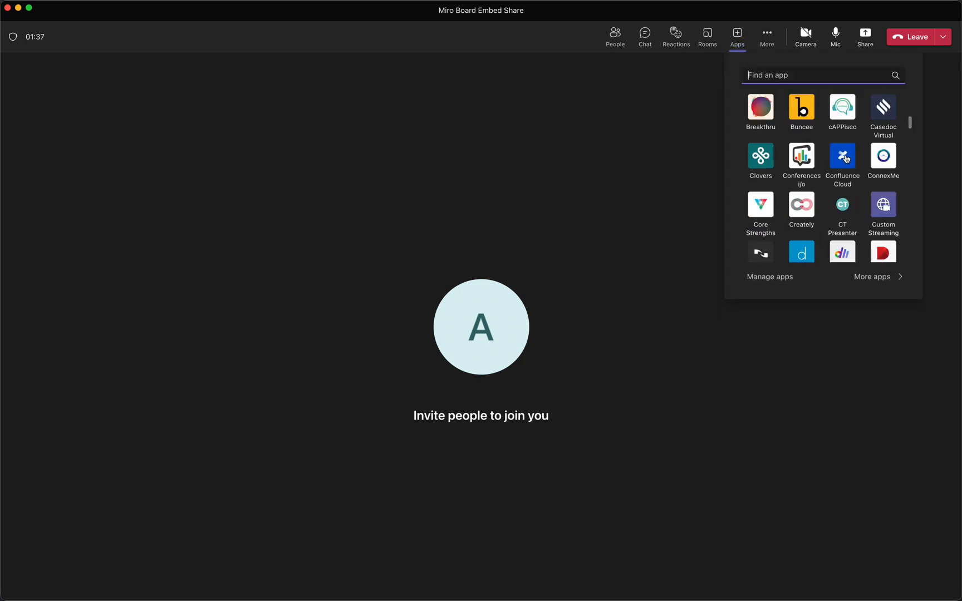
scroll("down", 3)
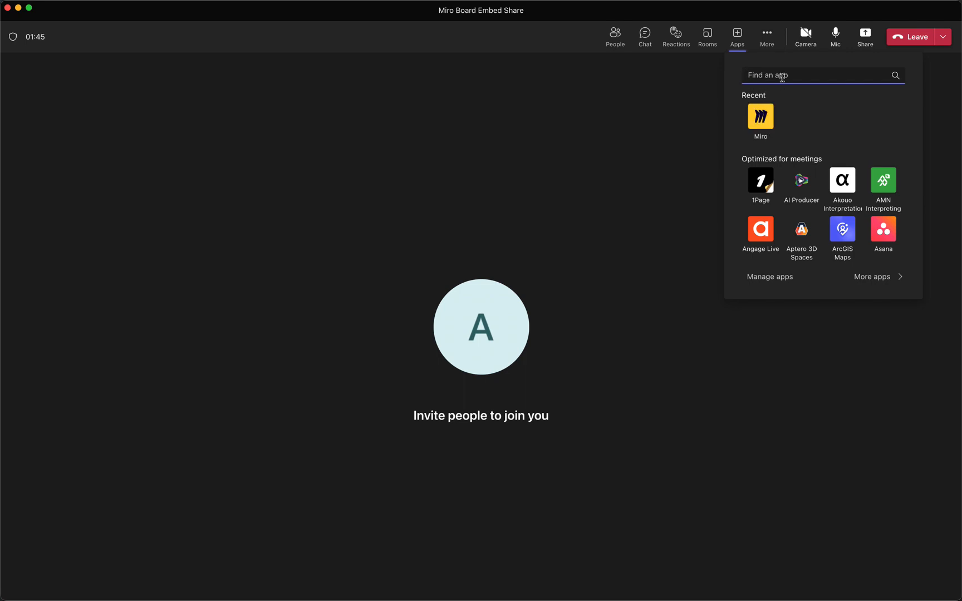
type("miro")
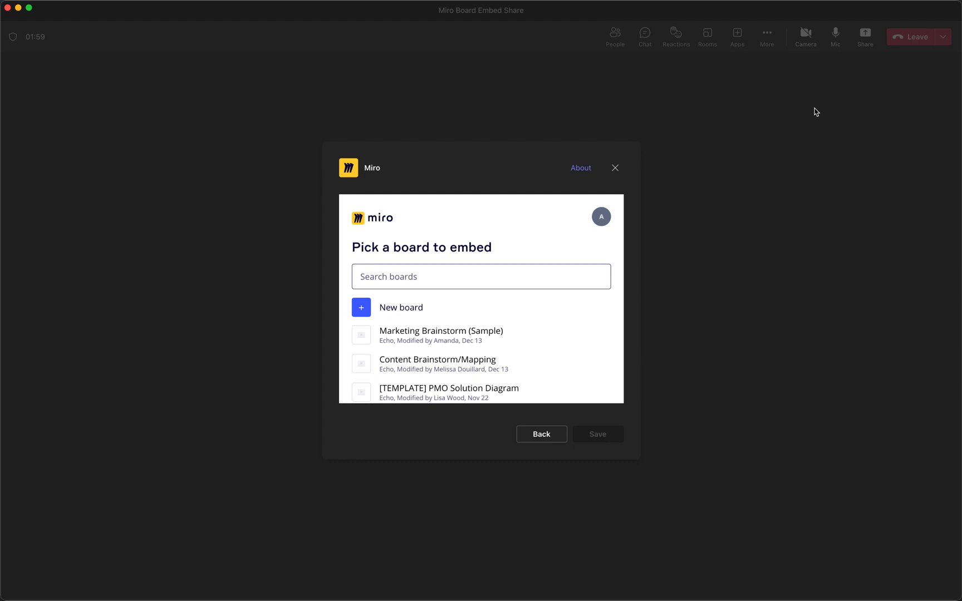
mouse_move(476, 251)
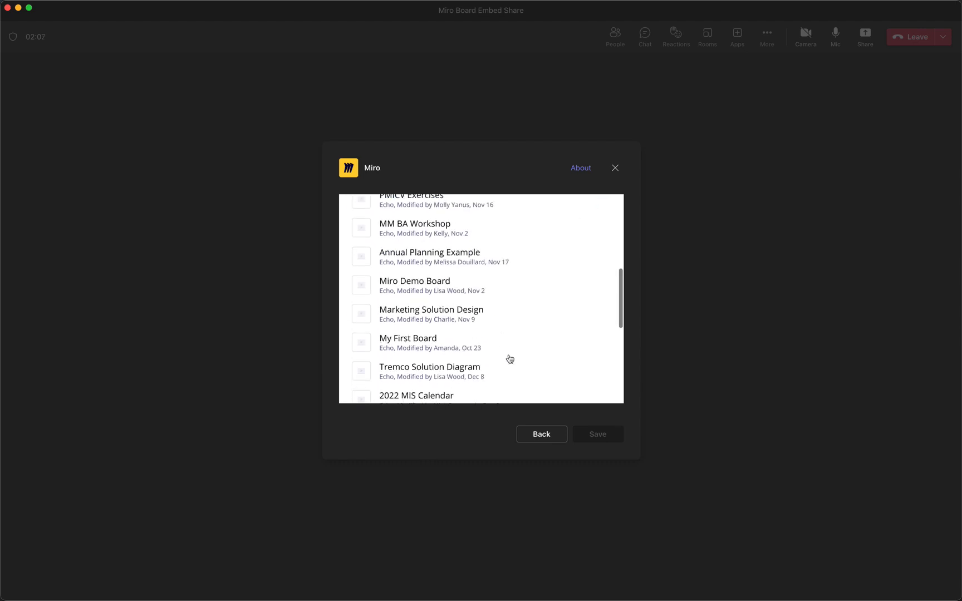
Scroll through Miro's 'Pick a board to embed' list
scroll("down", 3)
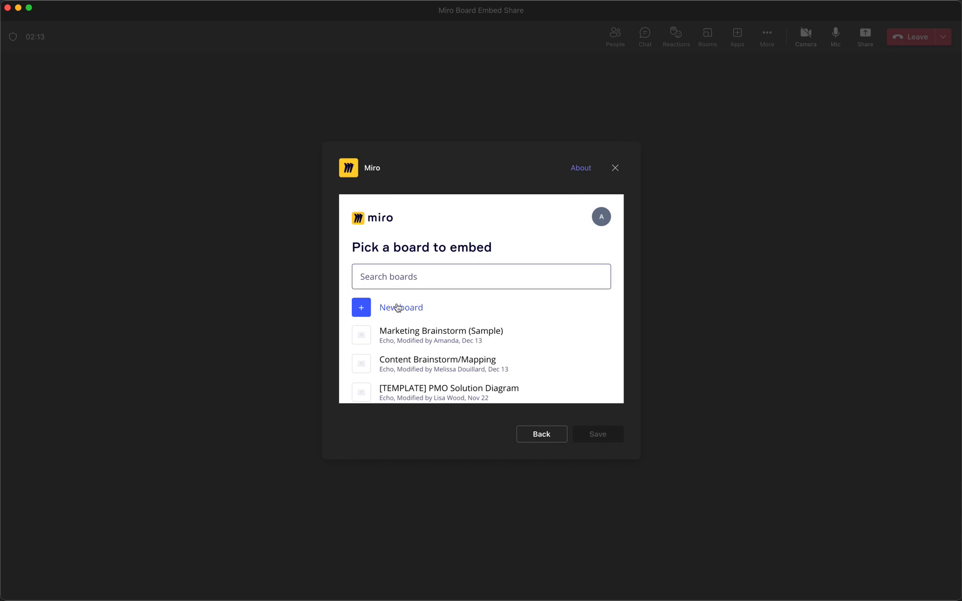
mouse_move(418, 313)
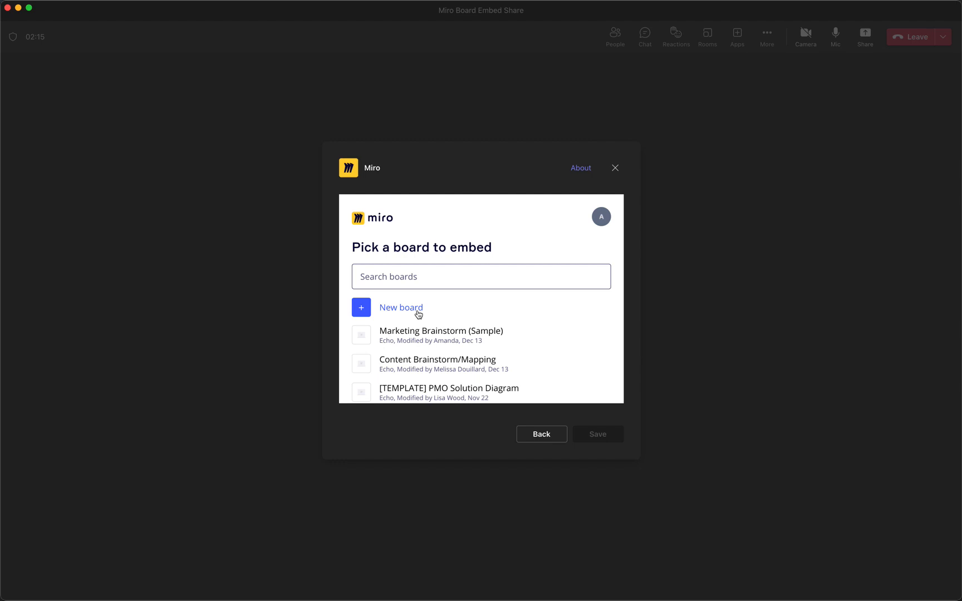
Start a new board titled 'Miro & Microsoft Teams Integration (Sample)'
left_click(401, 307)
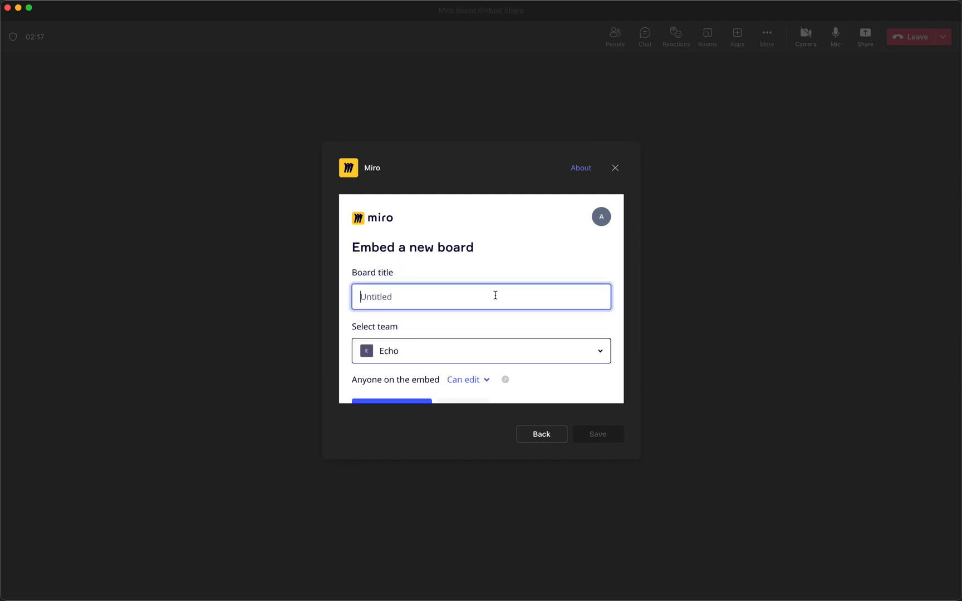
type("Miro")
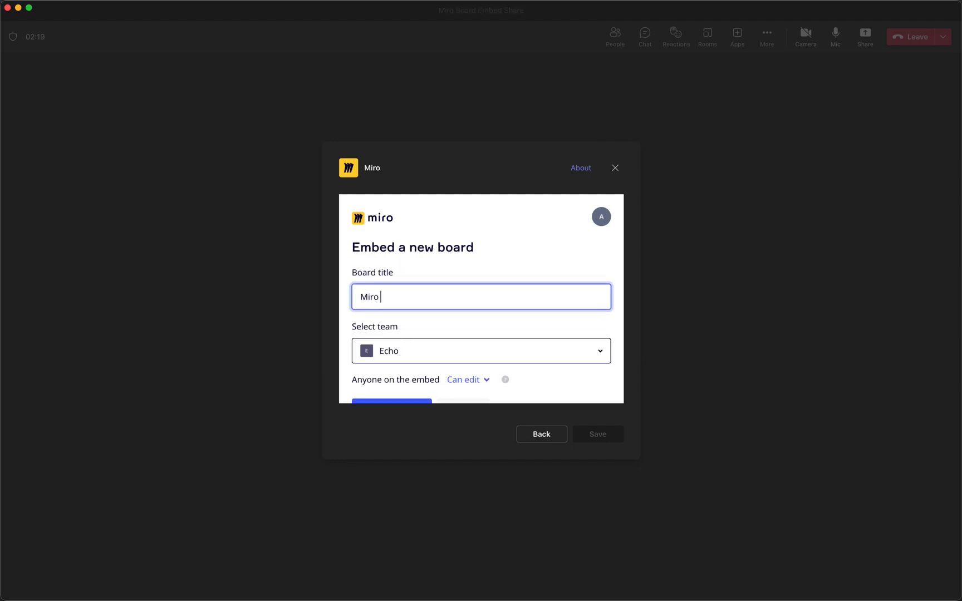
type("& Microsoft Teams Integration (Sample")
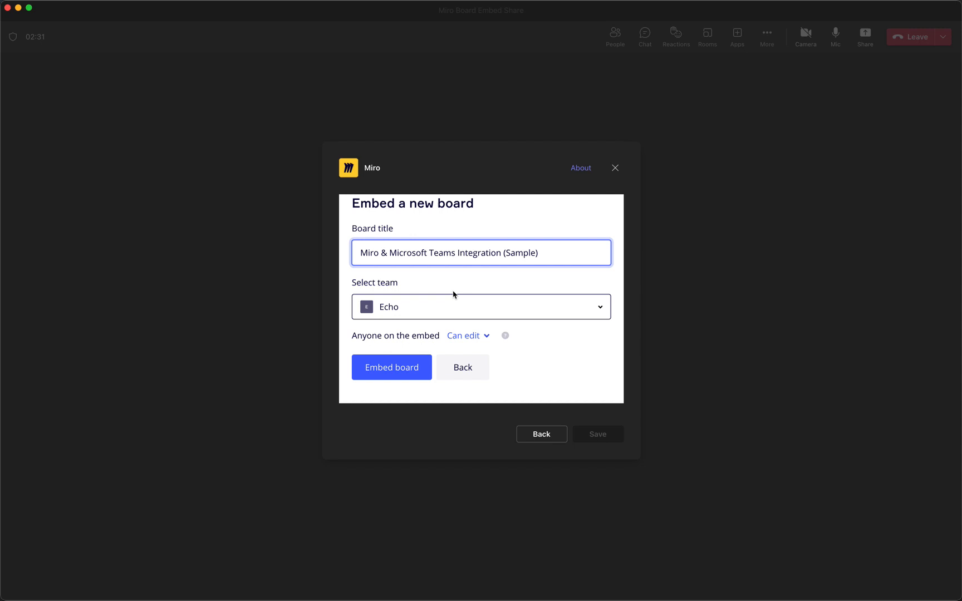
mouse_move(414, 293)
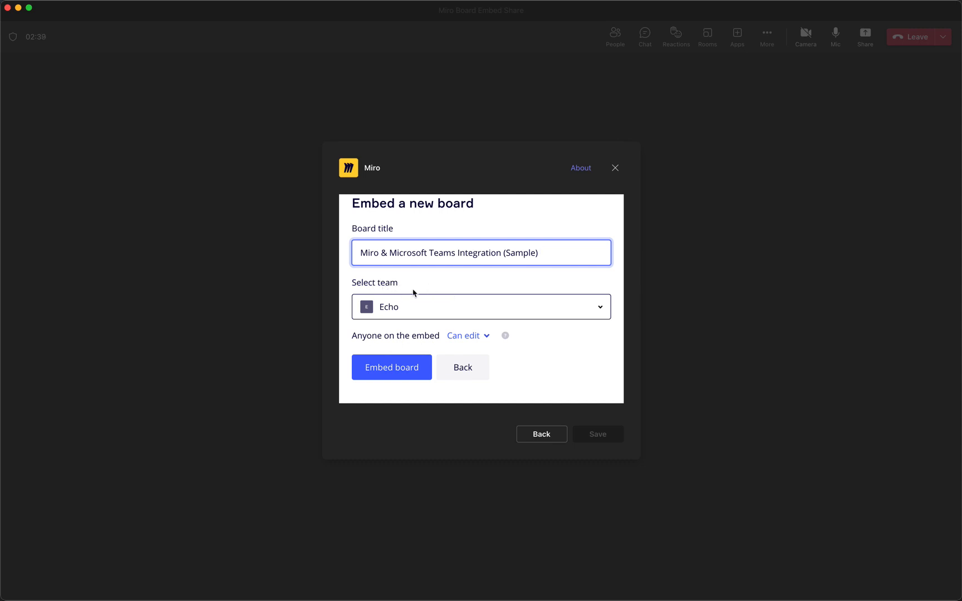
mouse_move(455, 289)
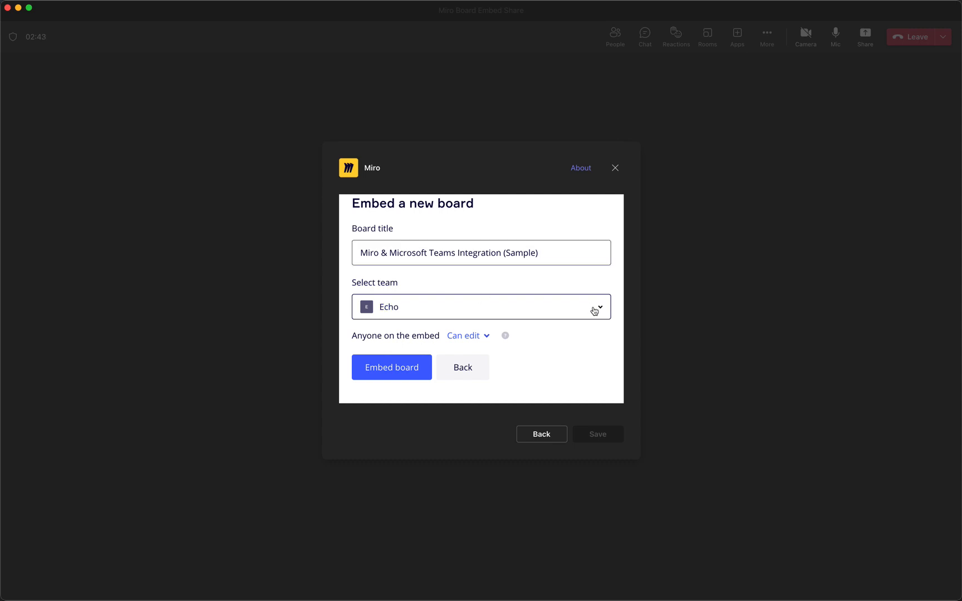
Assign the board to team Echo, embed it and save it to the meeting
left_click(480, 307)
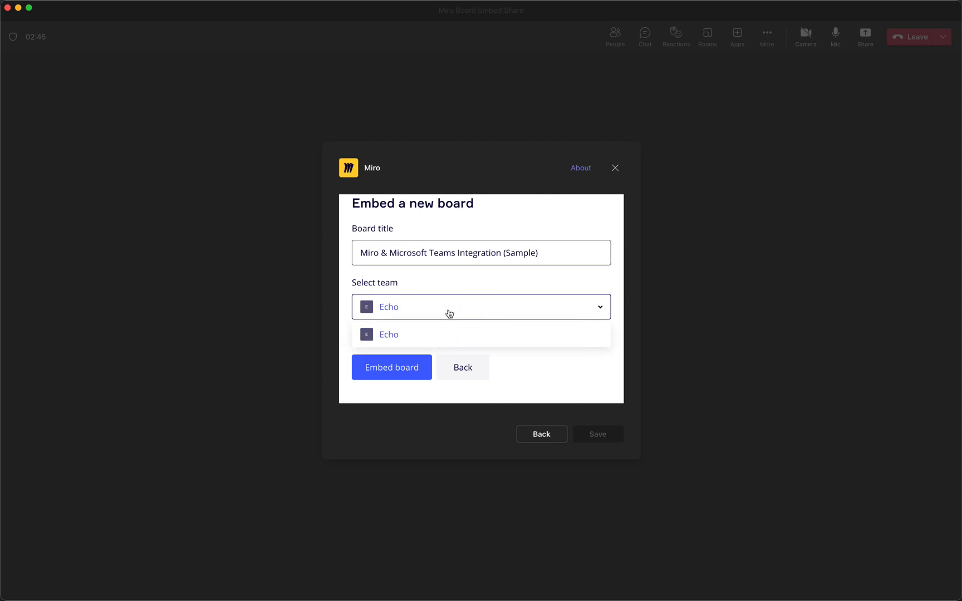
left_click(388, 334)
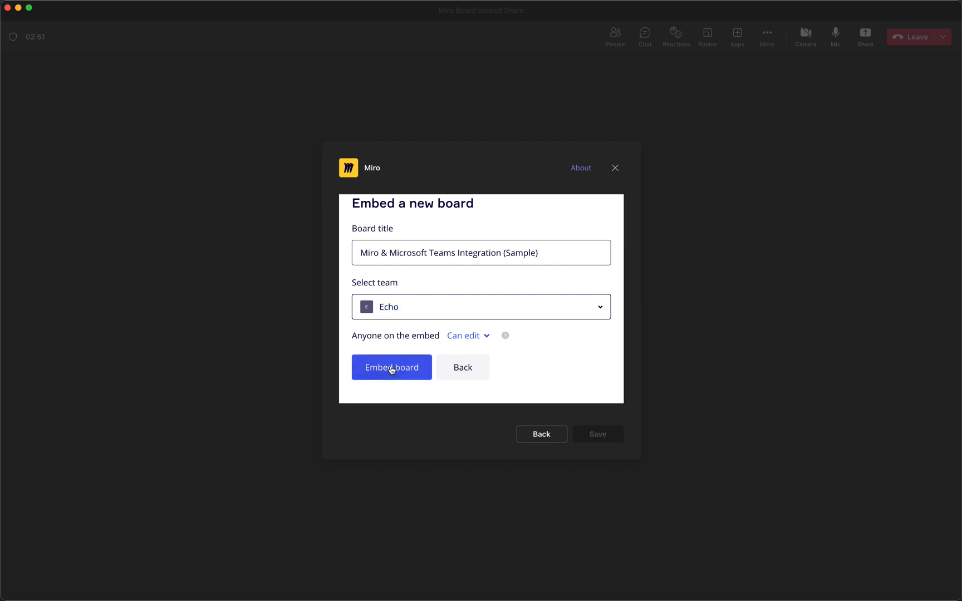
left_click(392, 367)
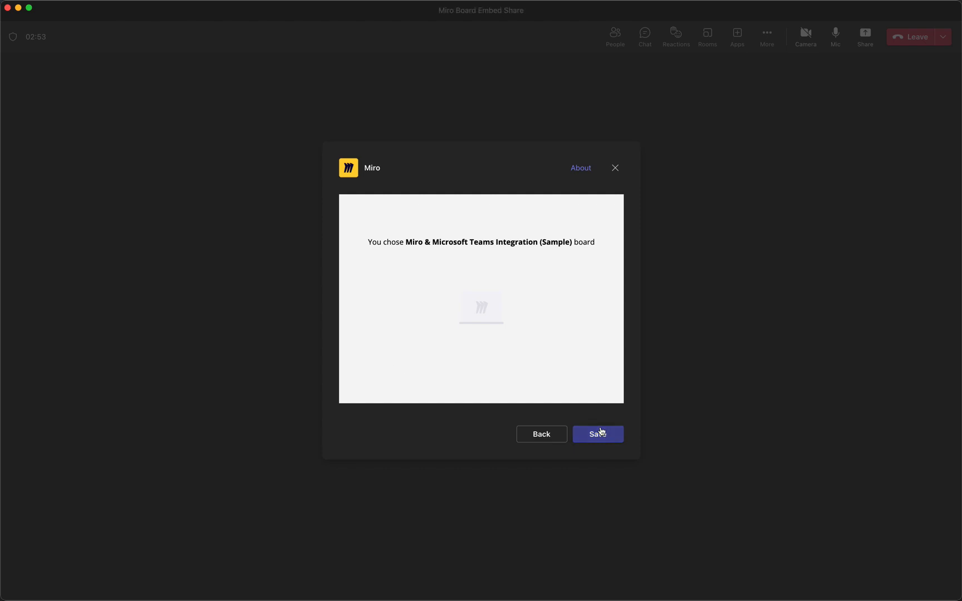
left_click(597, 434)
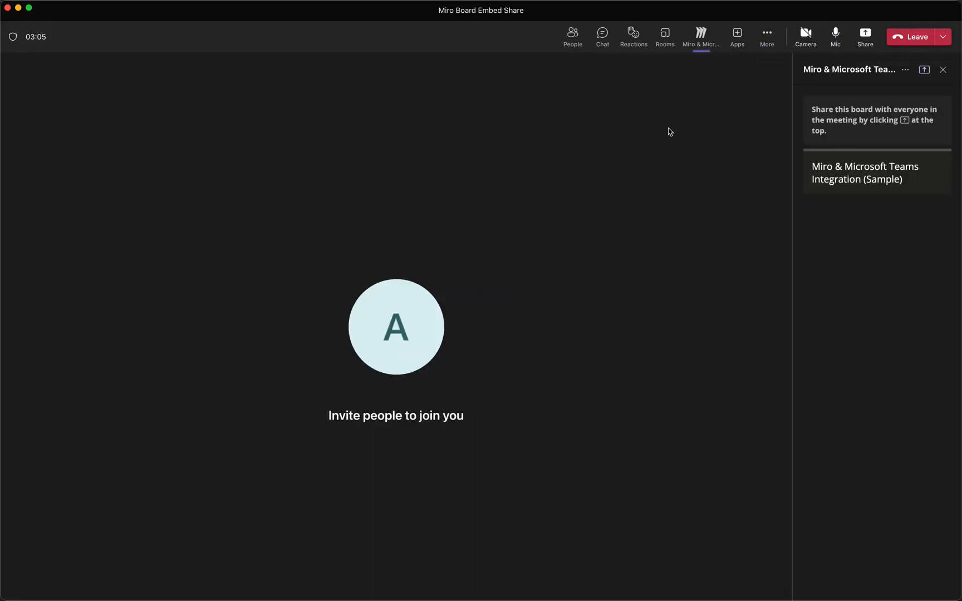
mouse_move(521, 33)
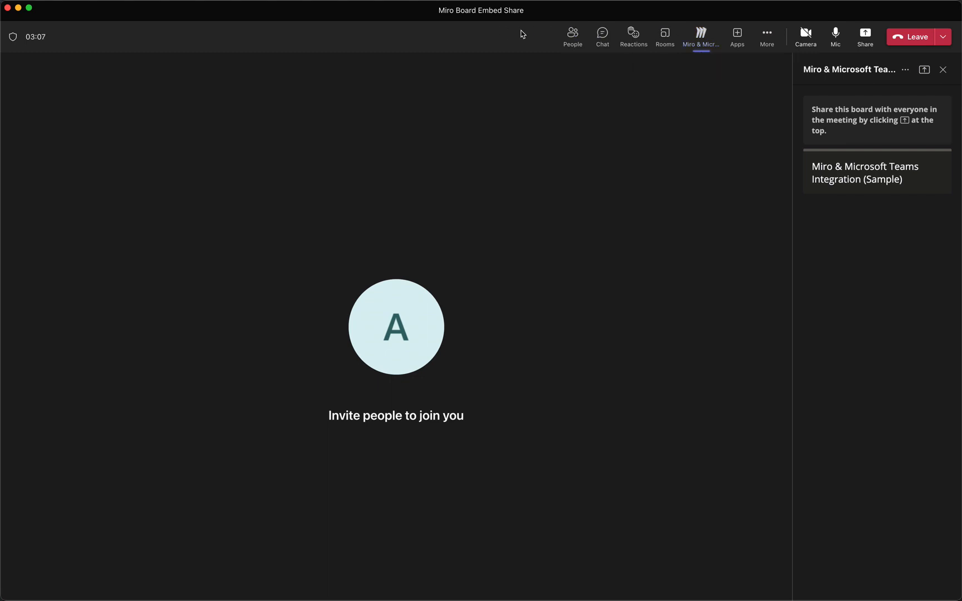
mouse_move(700, 36)
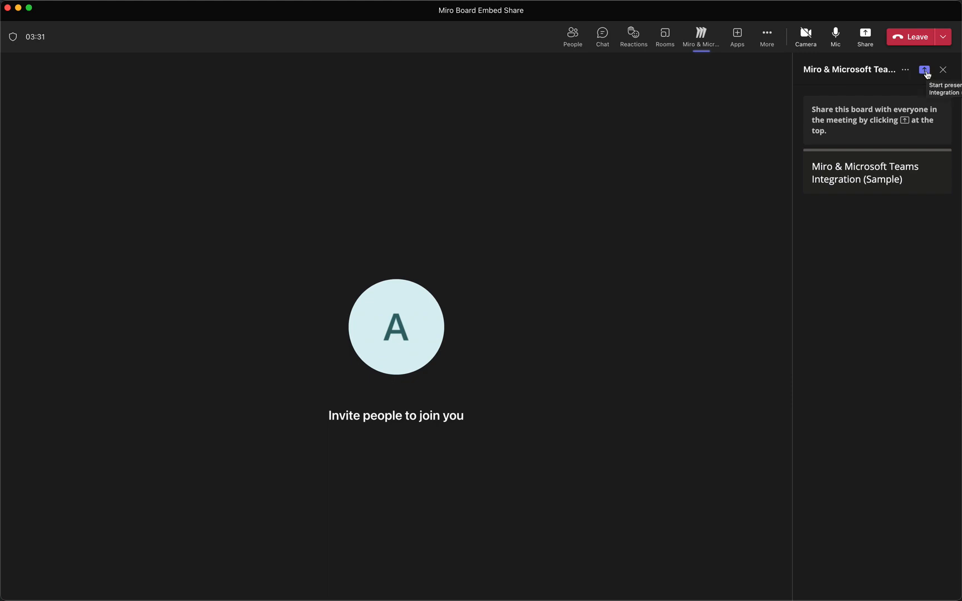
mouse_move(865, 36)
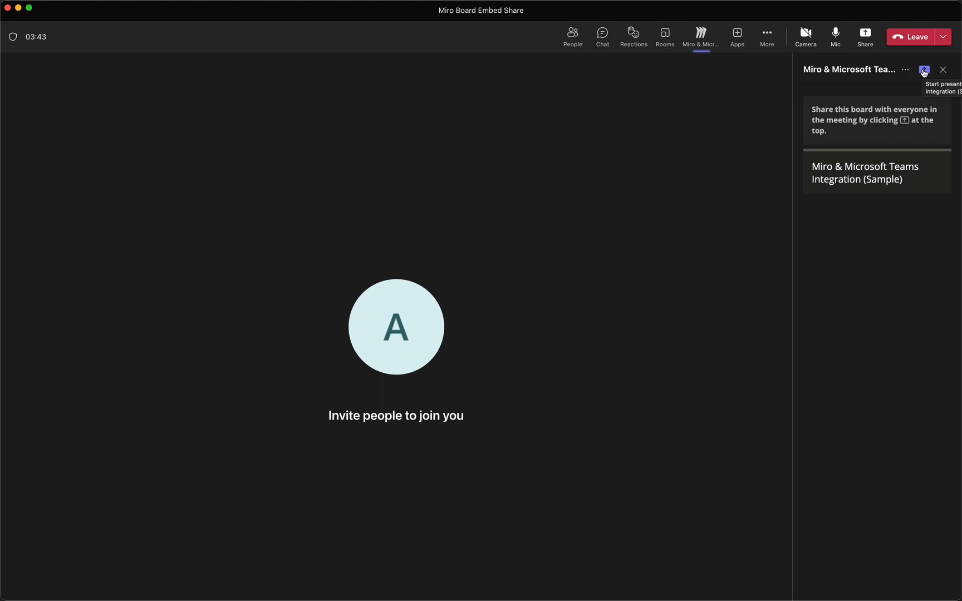
Present the embedded Miro board to everyone from the Miro side panel
left_click(924, 70)
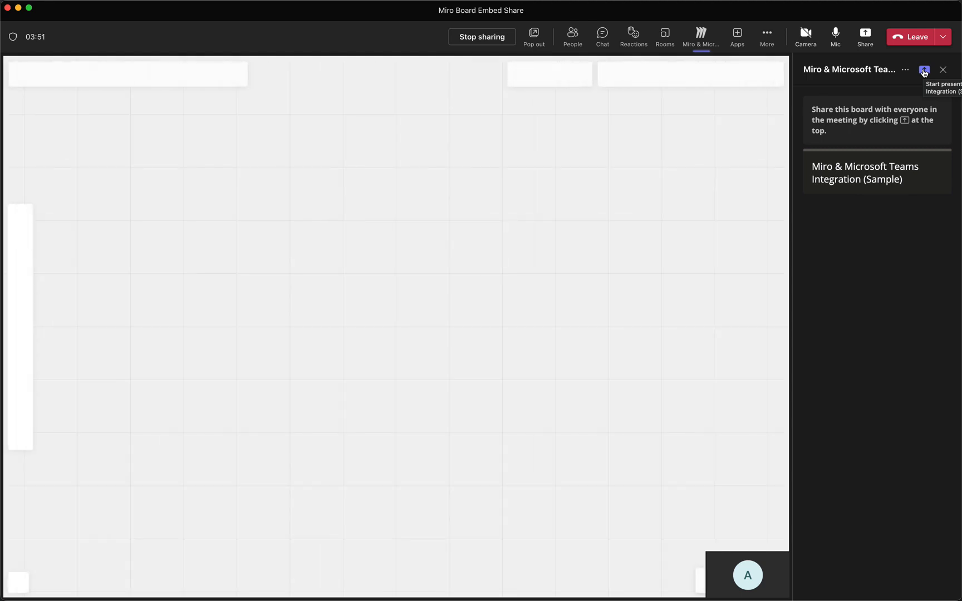
mouse_move(351, 305)
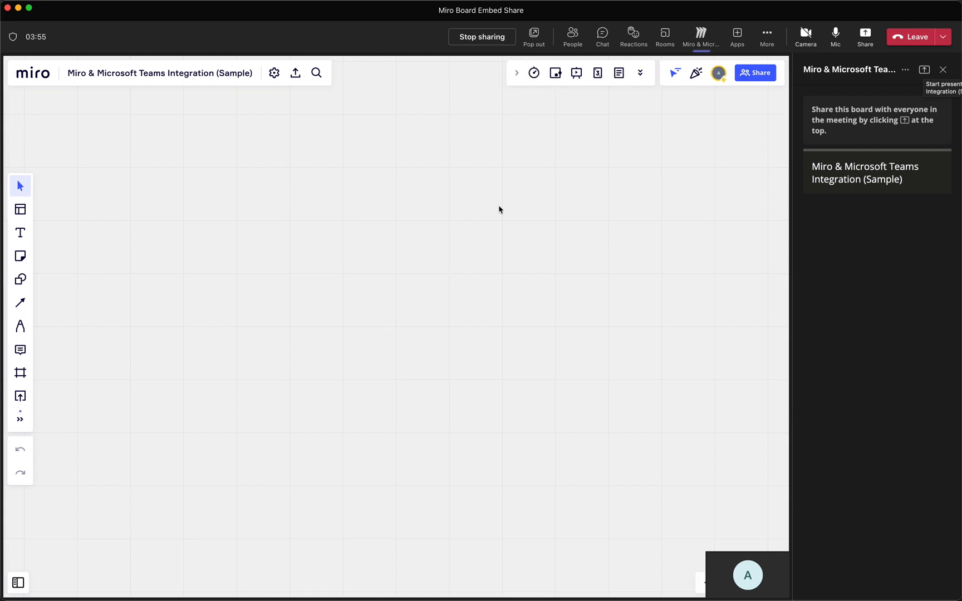
mouse_move(485, 256)
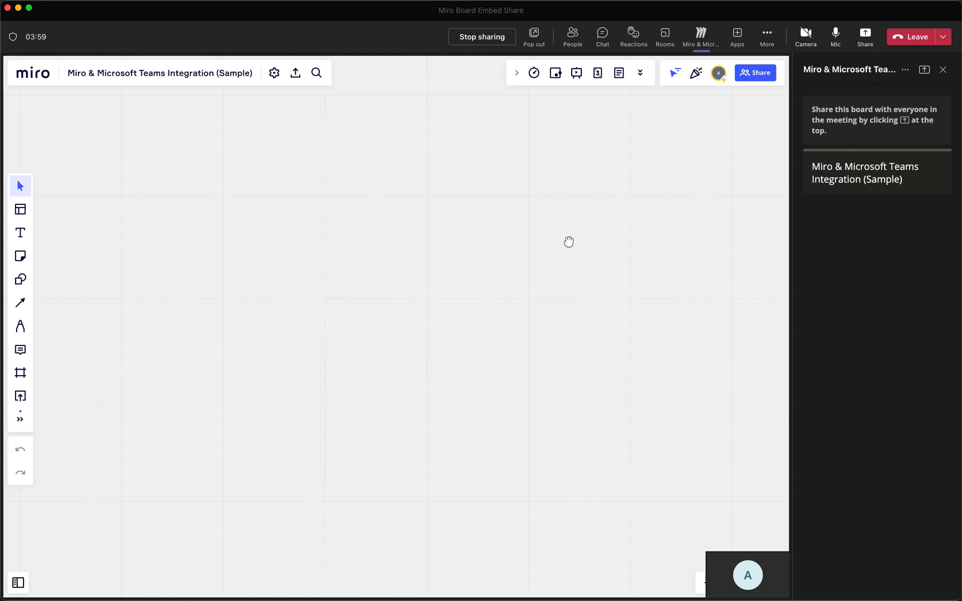
mouse_move(513, 314)
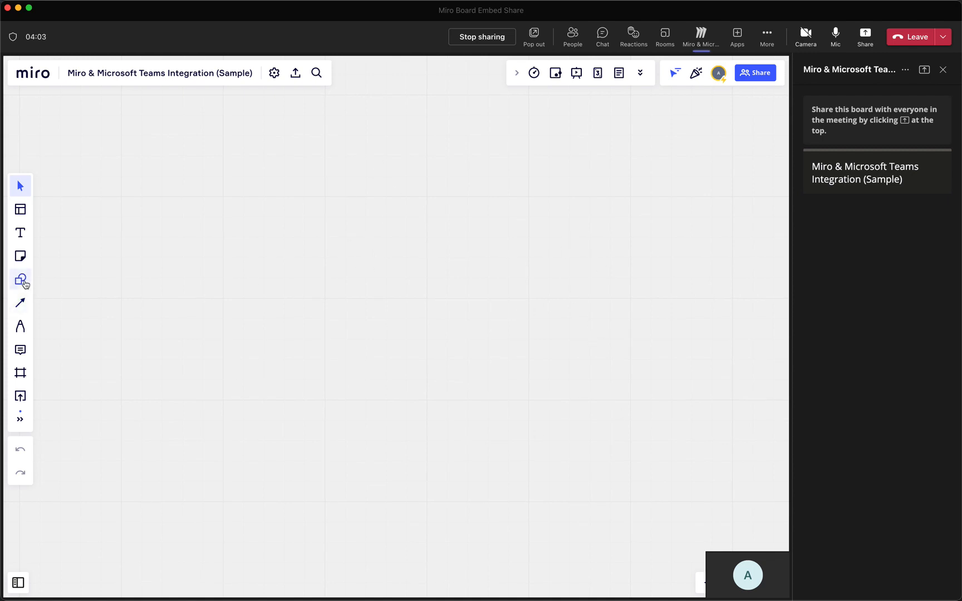
Select the Shapes tool once the board has loaded on stage
left_click(20, 279)
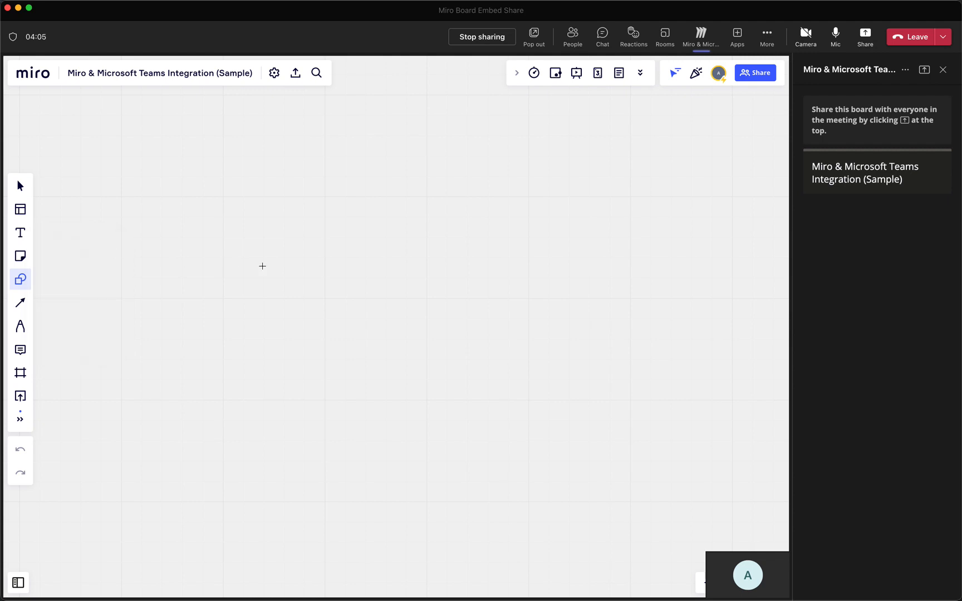
Draw a rounded box left of centre and label it 'Sample Box'
left_click_drag(262, 265, 395, 342)
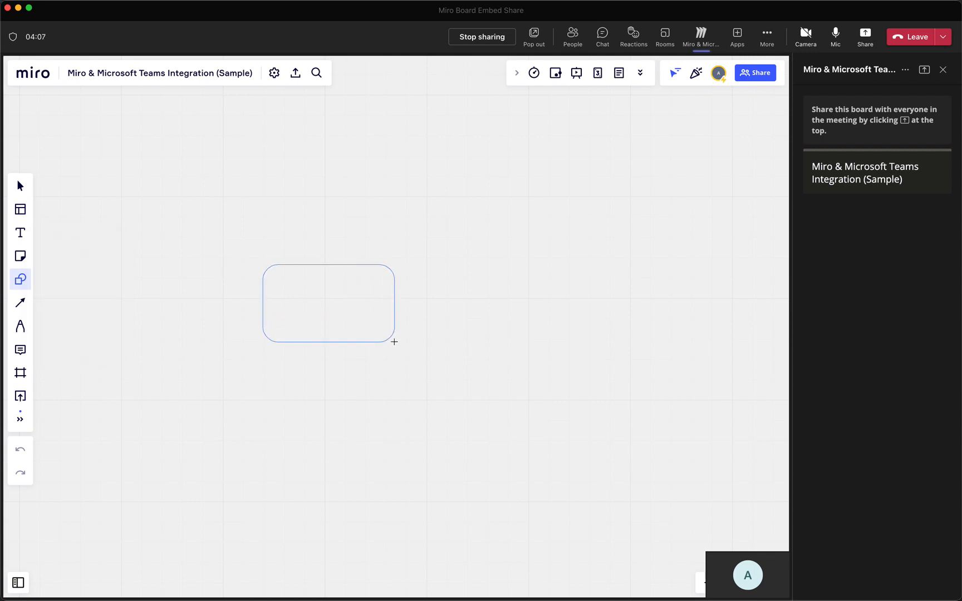
left_click(329, 303)
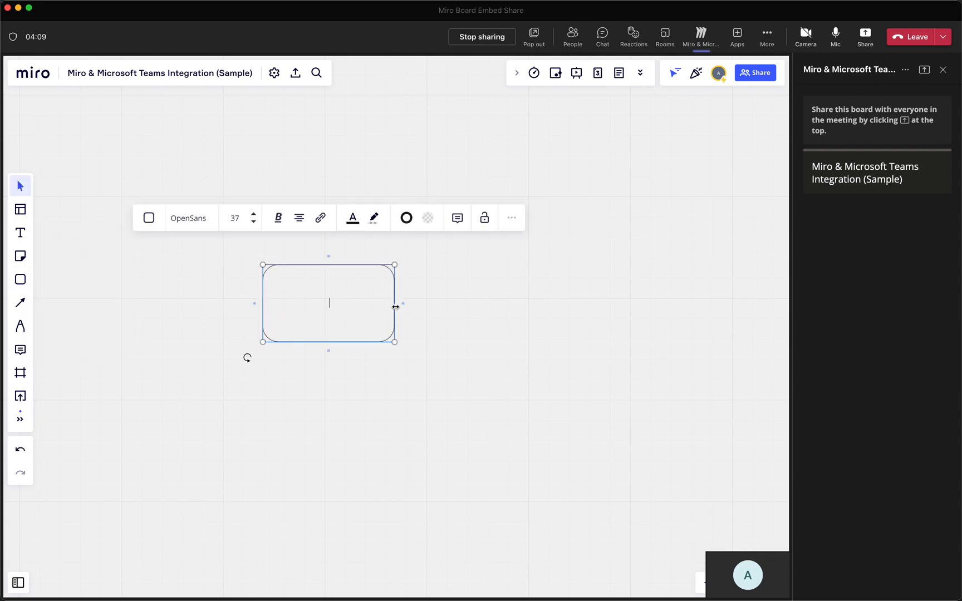
type("Samlpe Bo")
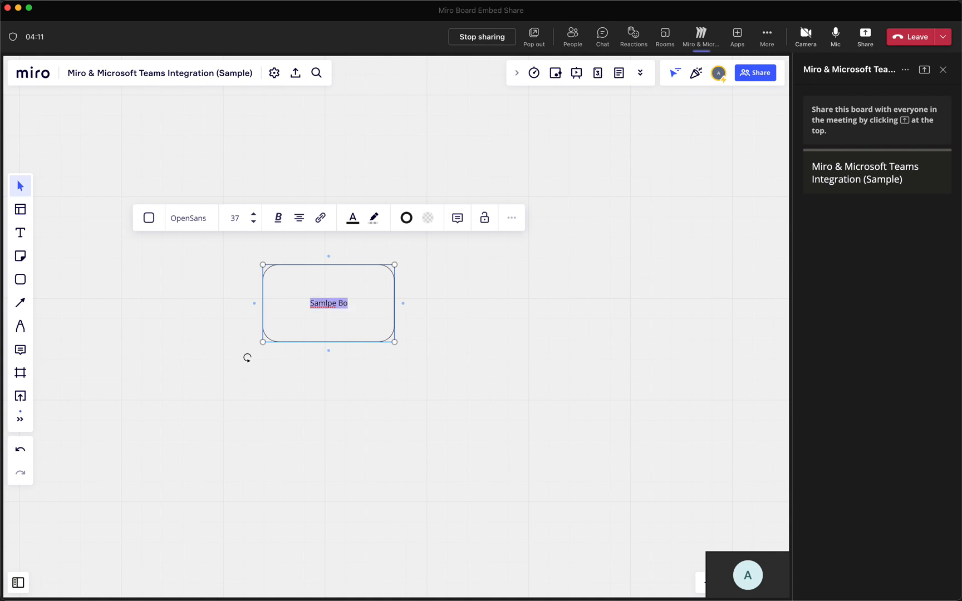
type("Sample Box")
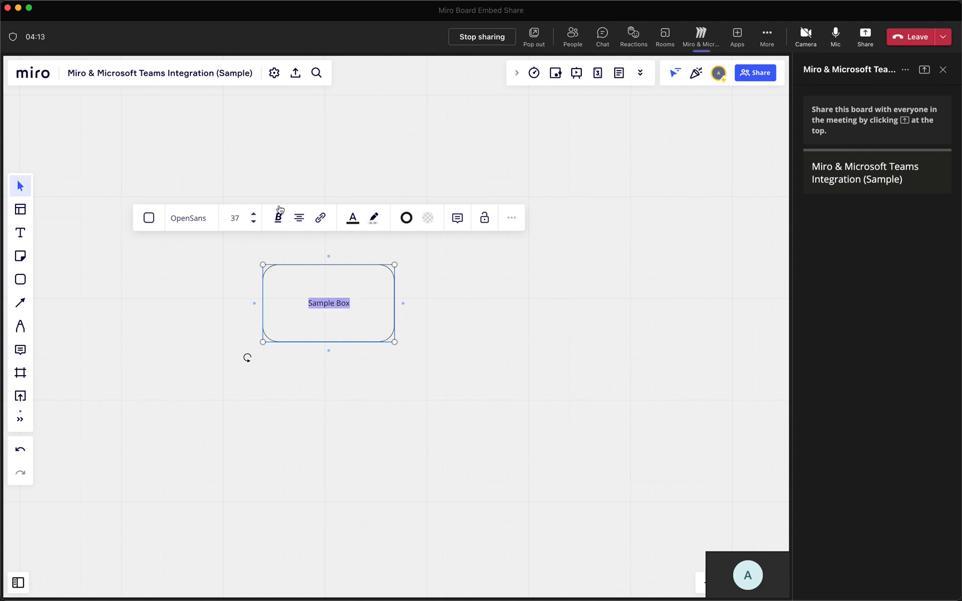
Enlarge the Sample Box label to font size 48
left_click(277, 218)
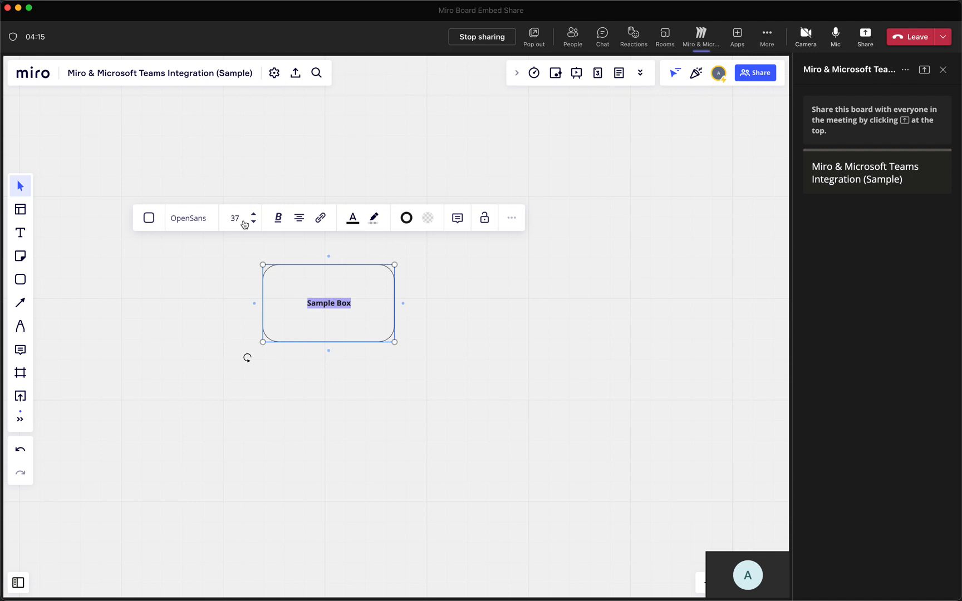
left_click(253, 215)
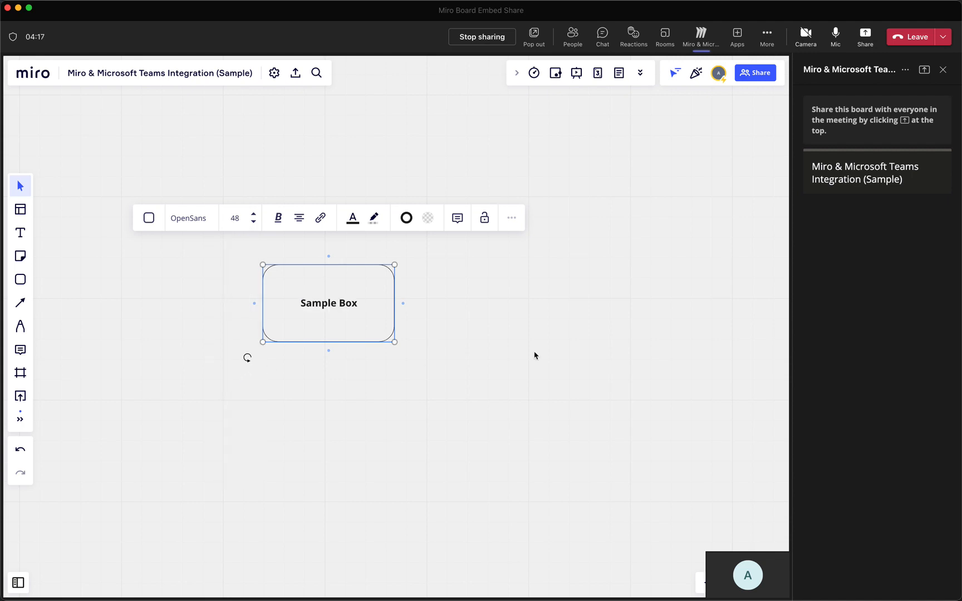
left_click(88, 290)
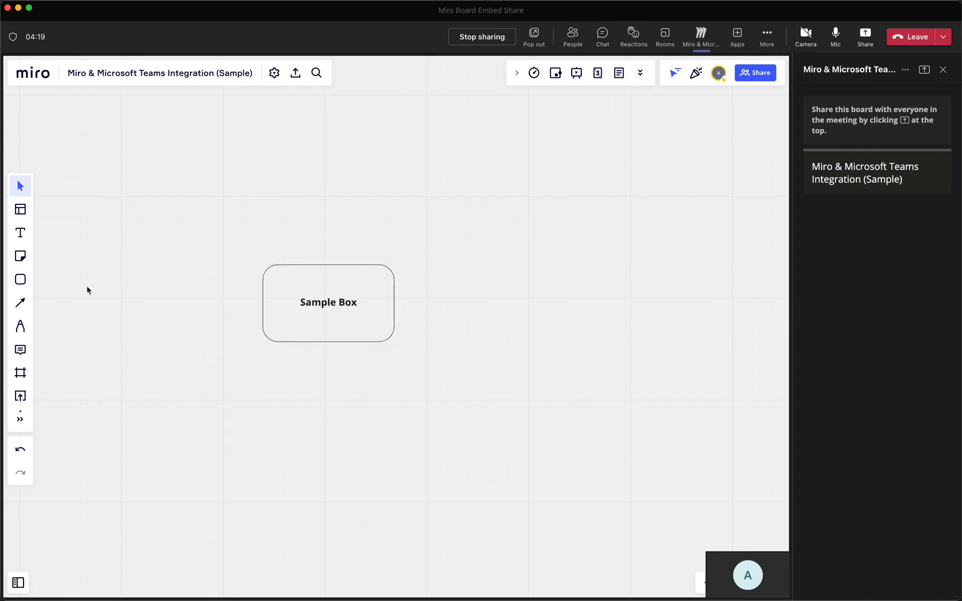
mouse_move(20, 209)
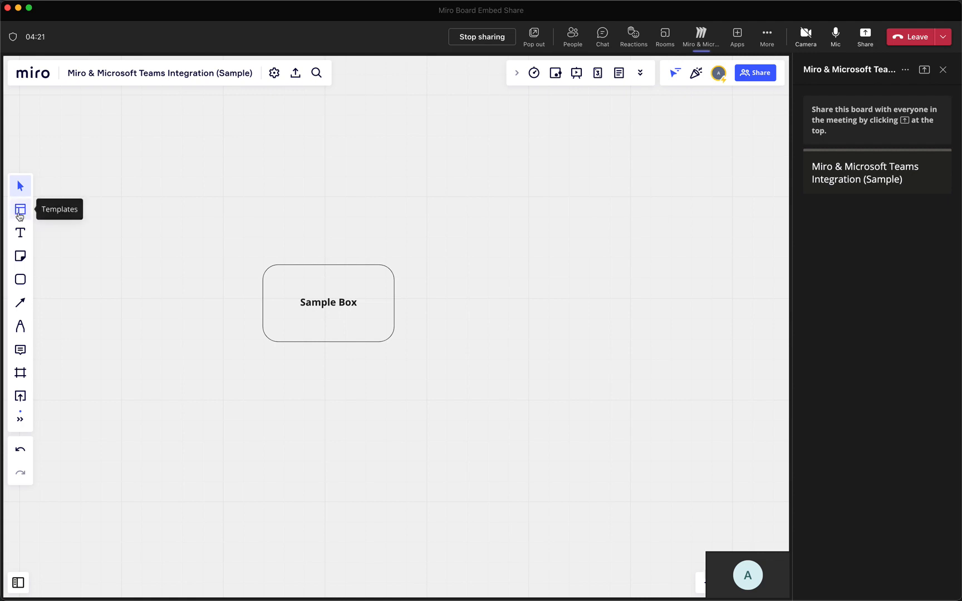
mouse_move(21, 311)
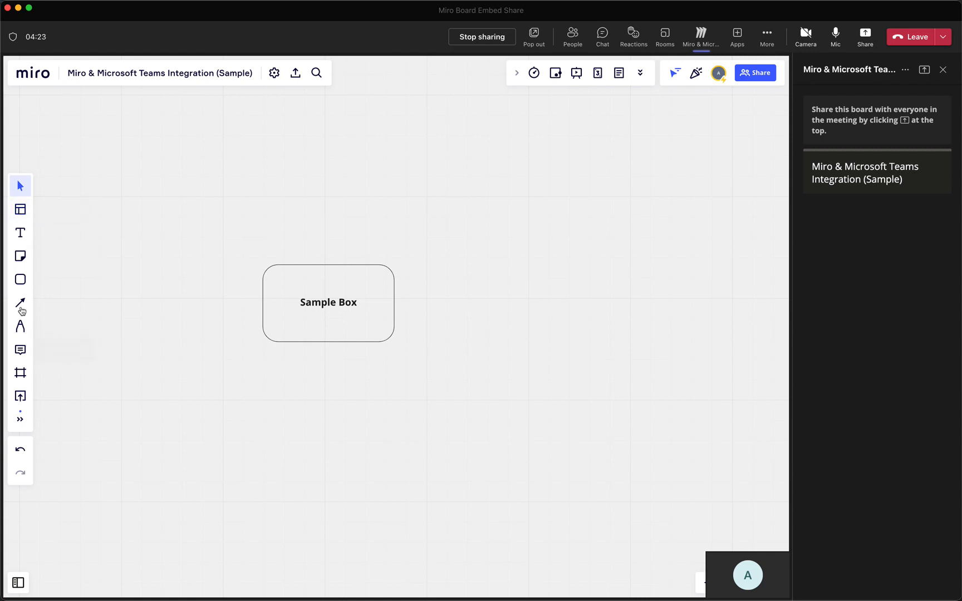
left_click(19, 303)
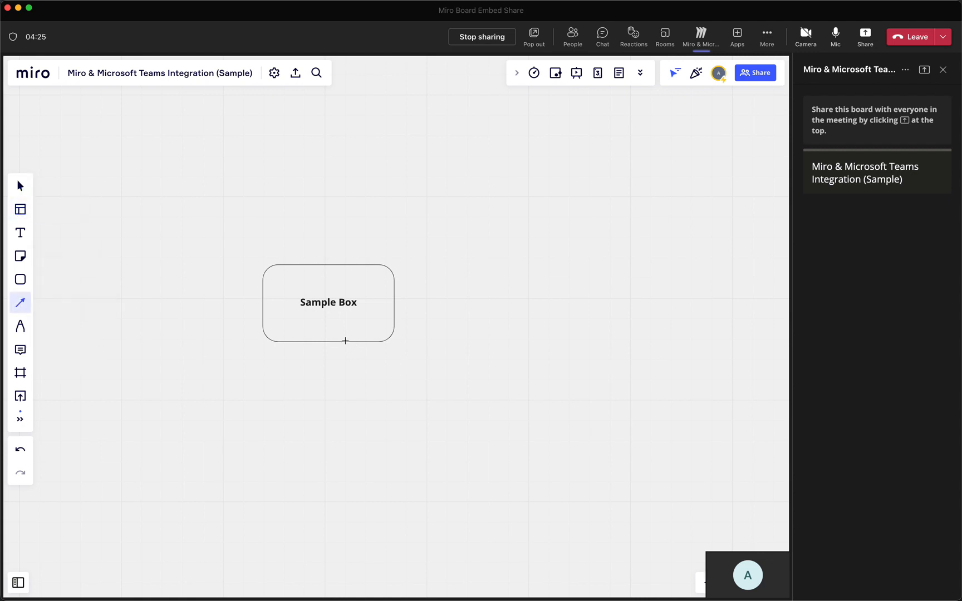
Draw an arrow down from Sample Box to a rounded 'Idea 1' box with smaller text
left_click_drag(329, 342, 353, 433)
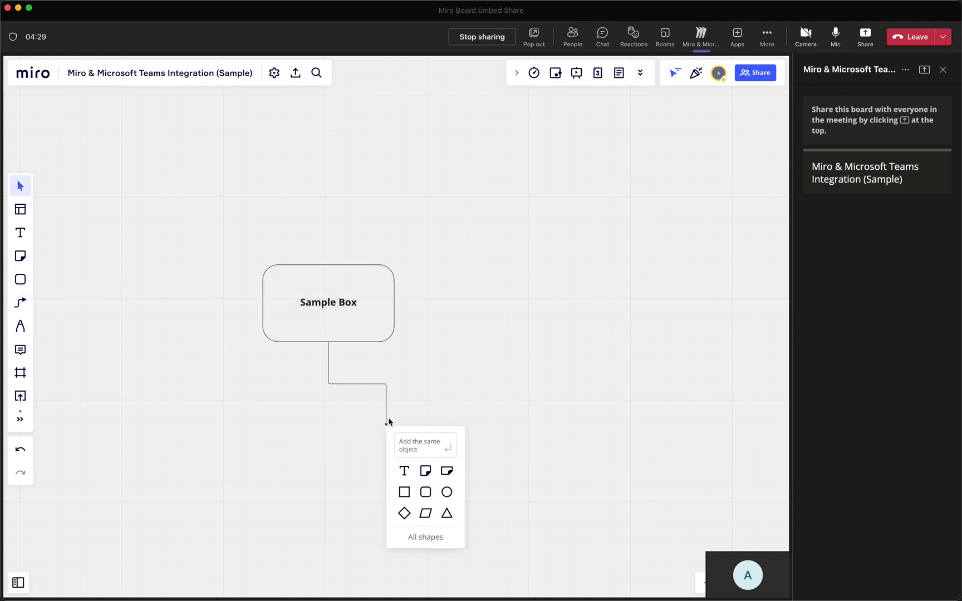
left_click(404, 492)
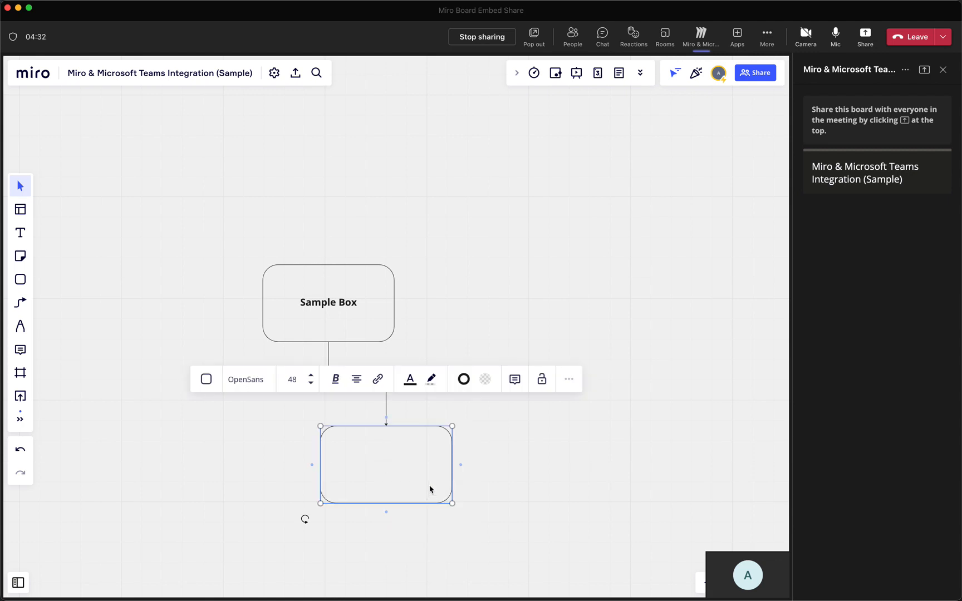
type("Idea 1")
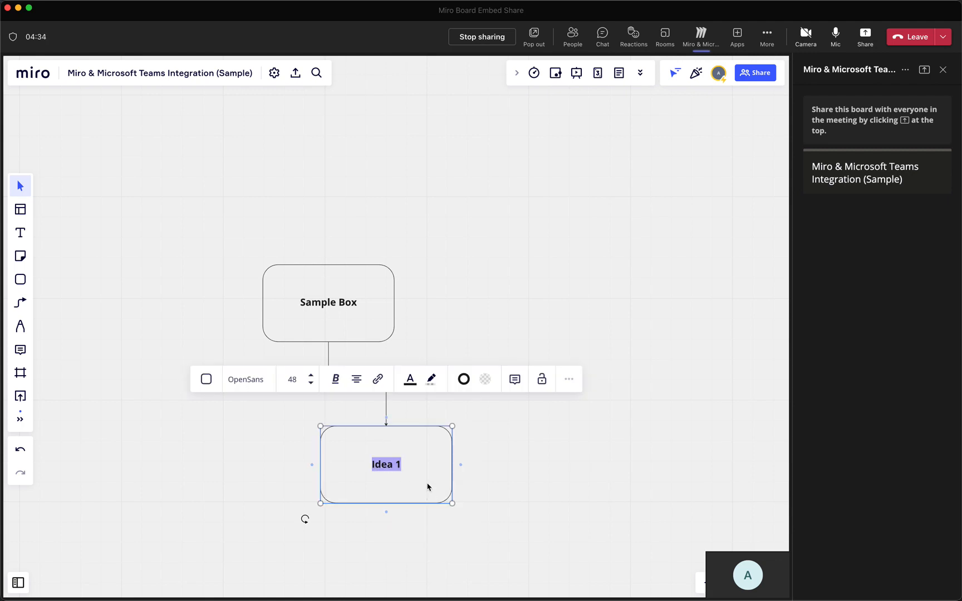
left_click(293, 379)
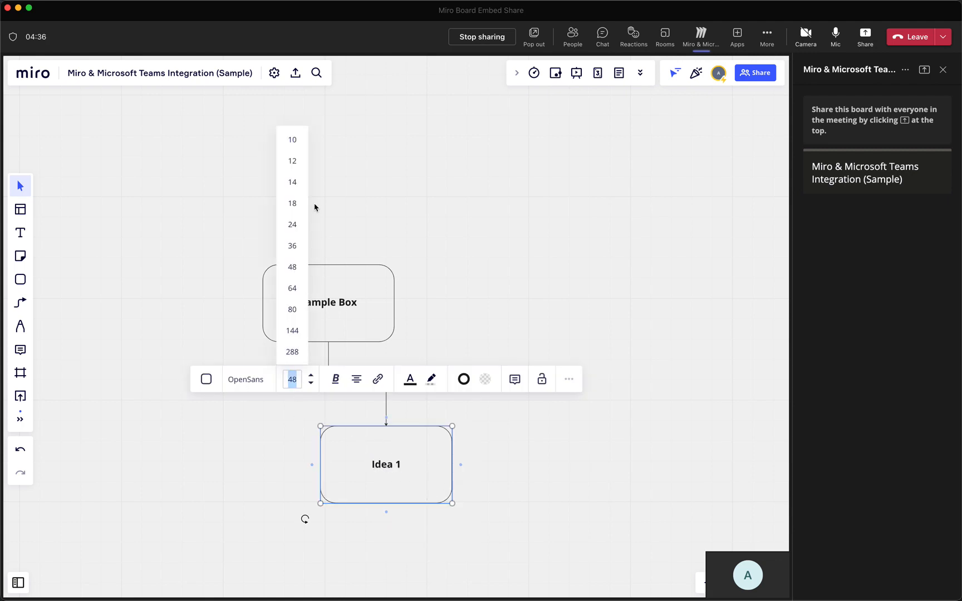
left_click(292, 224)
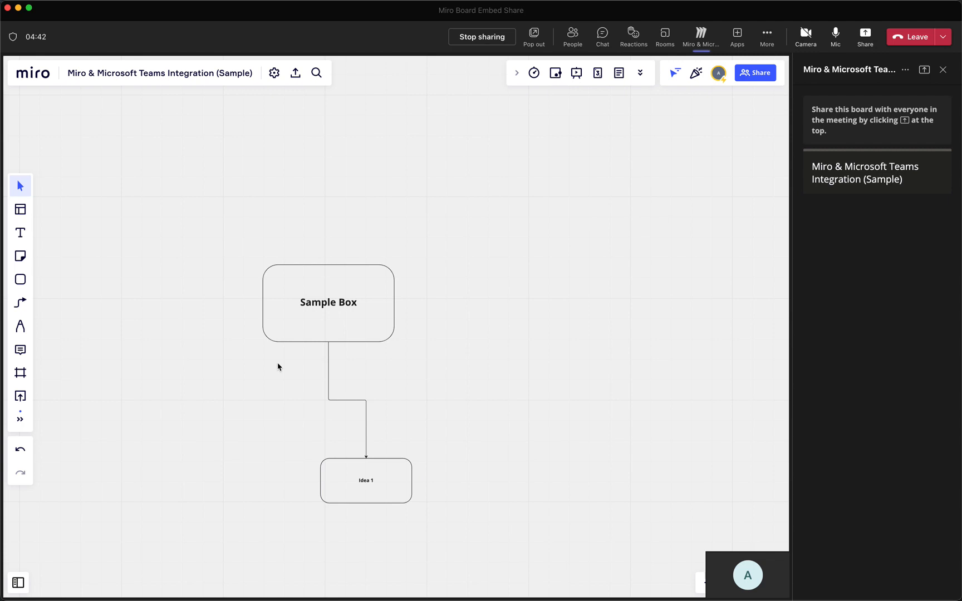
mouse_move(20, 302)
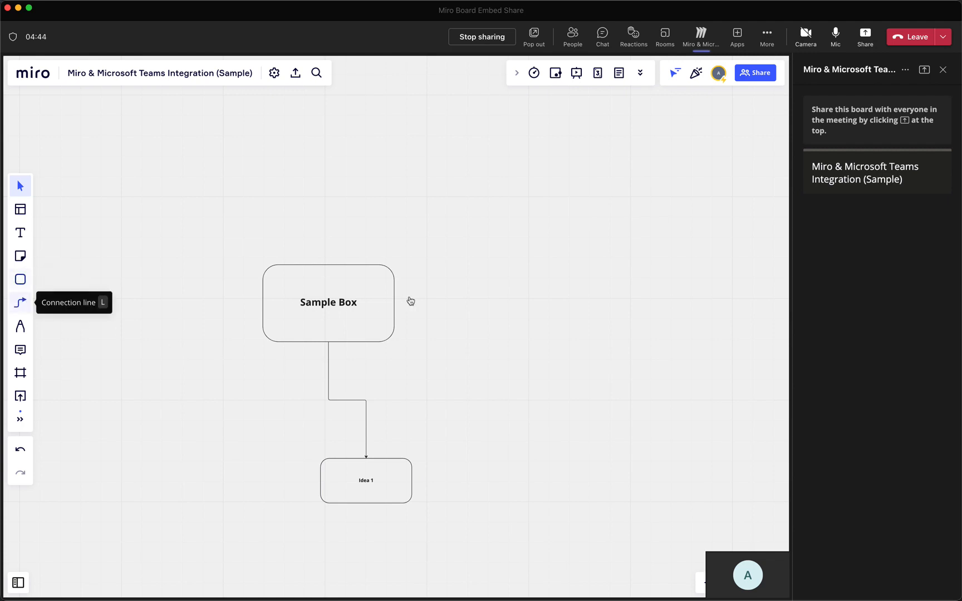
Draw an arrow right from Sample Box to a second small-text 'Idea 1' box
left_click(328, 302)
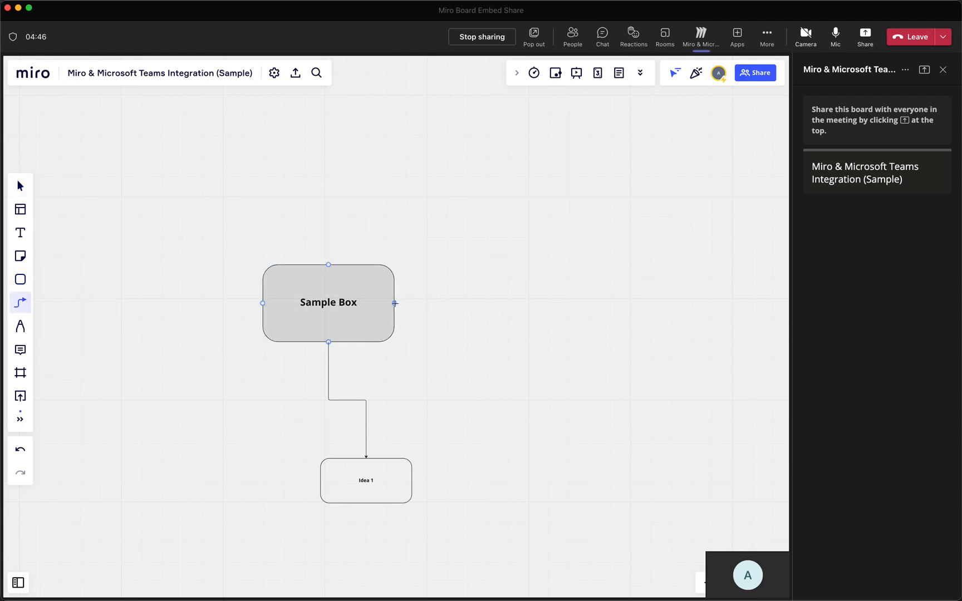
left_click_drag(396, 303, 541, 379)
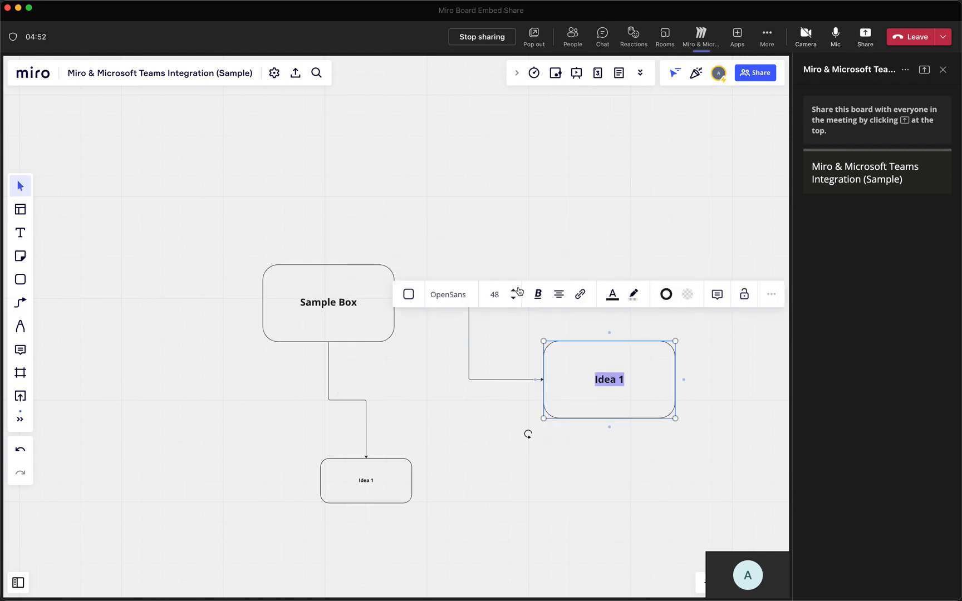
left_click(514, 297)
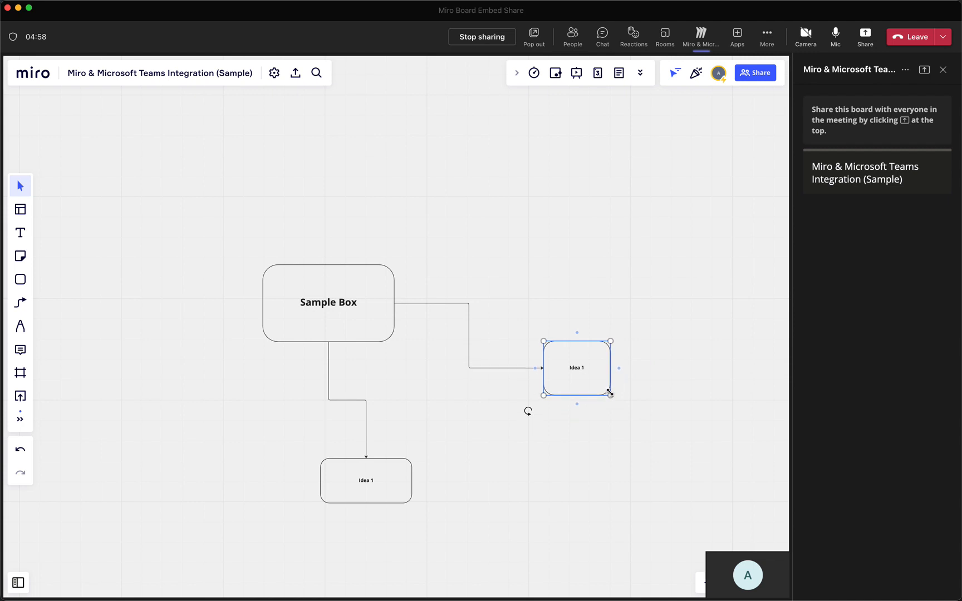
left_click(519, 198)
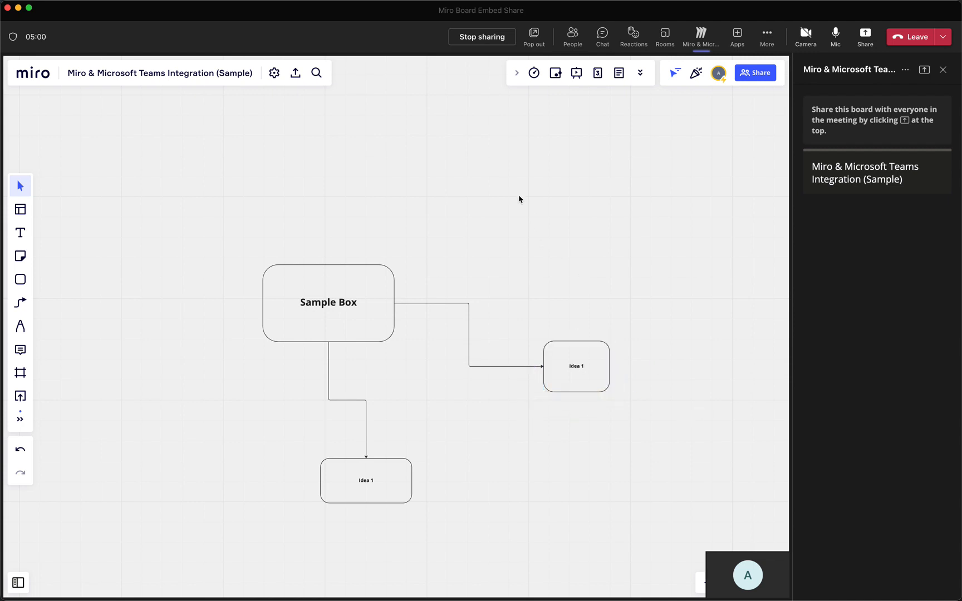
mouse_move(315, 224)
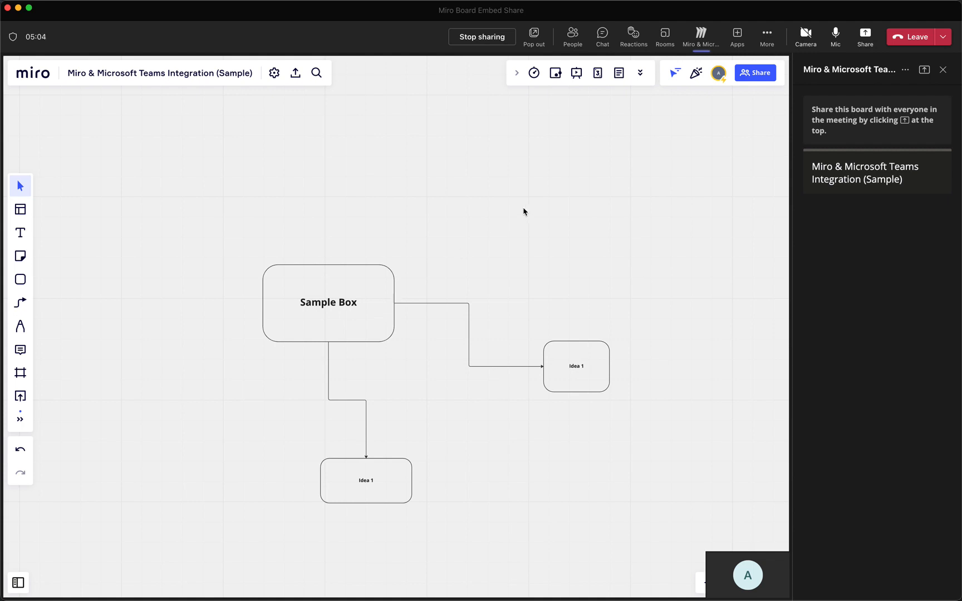
mouse_move(534, 175)
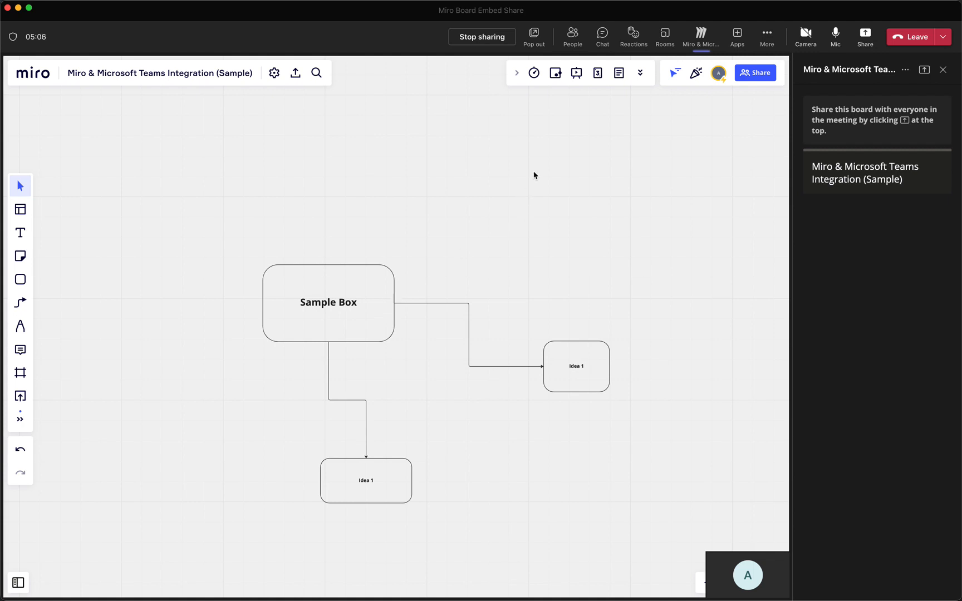
mouse_move(347, 184)
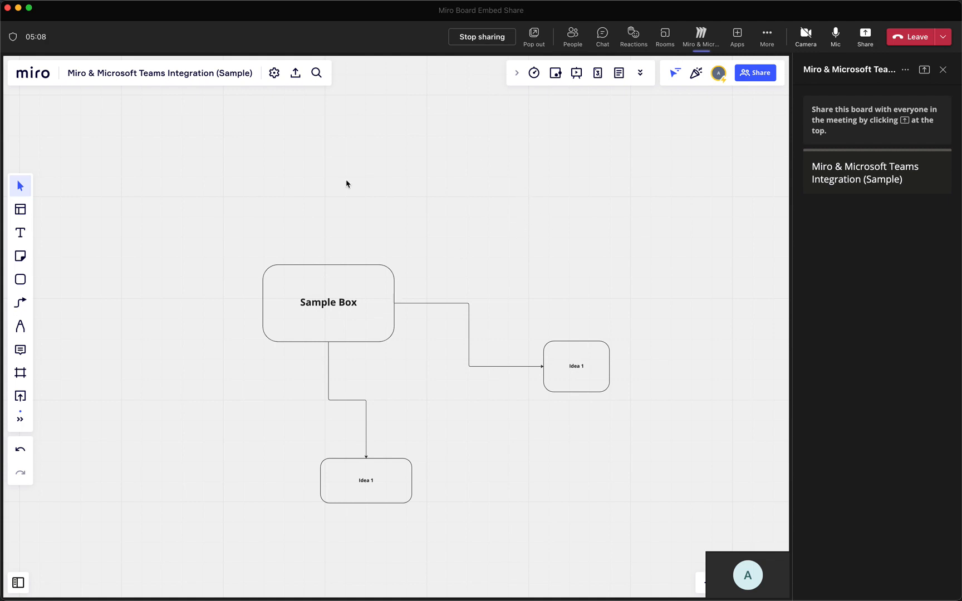
mouse_move(666, 340)
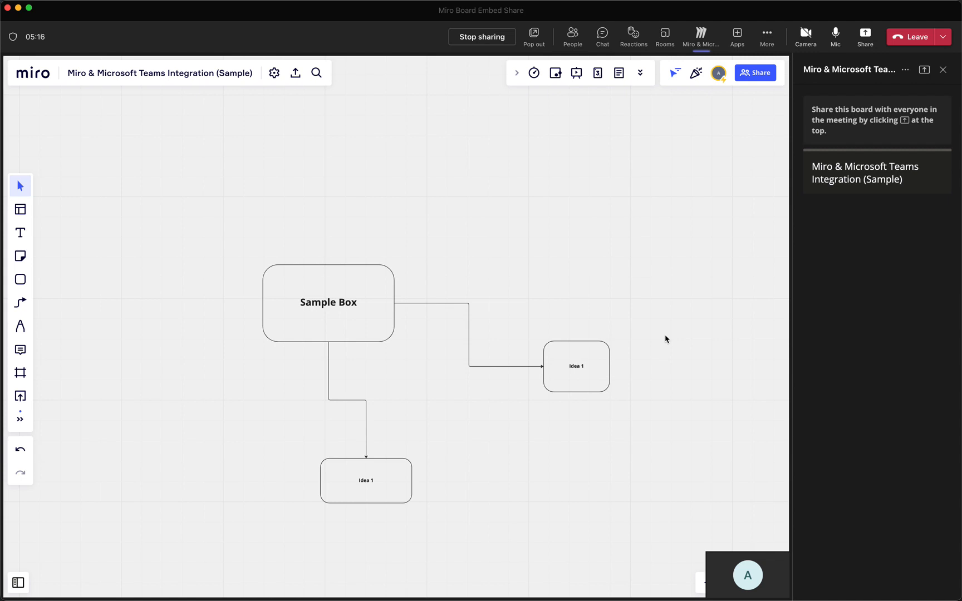
mouse_move(569, 291)
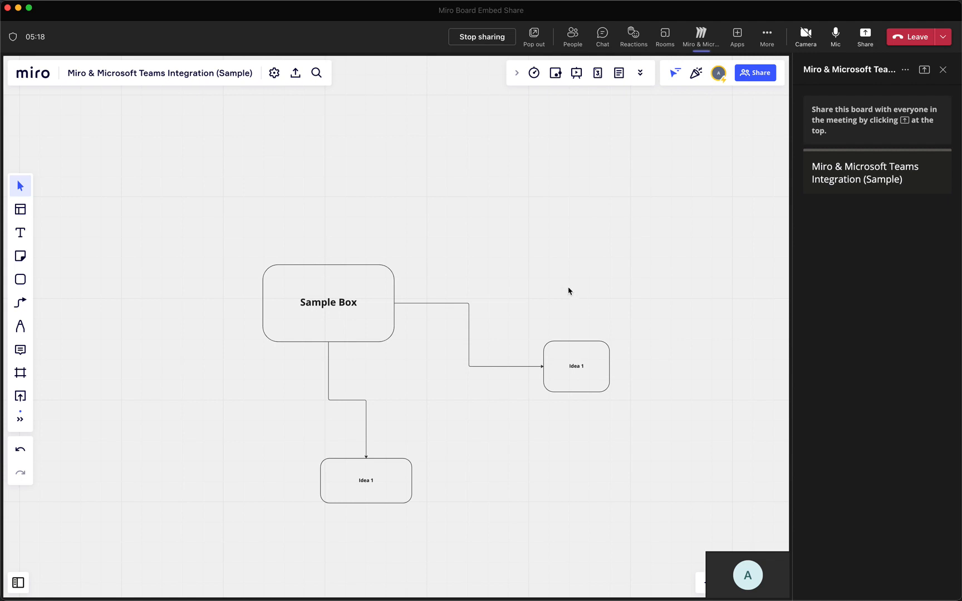
mouse_move(549, 202)
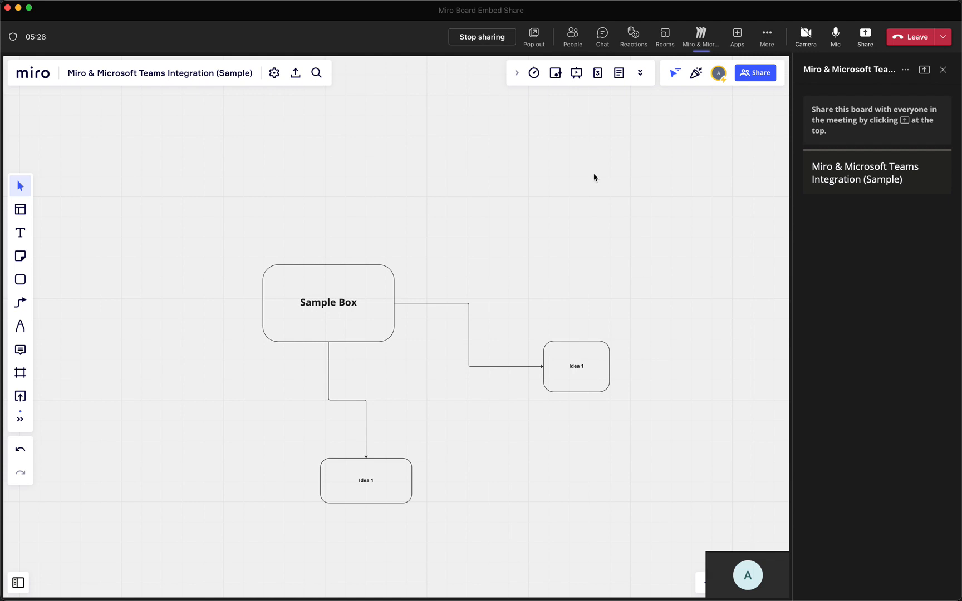
mouse_move(552, 183)
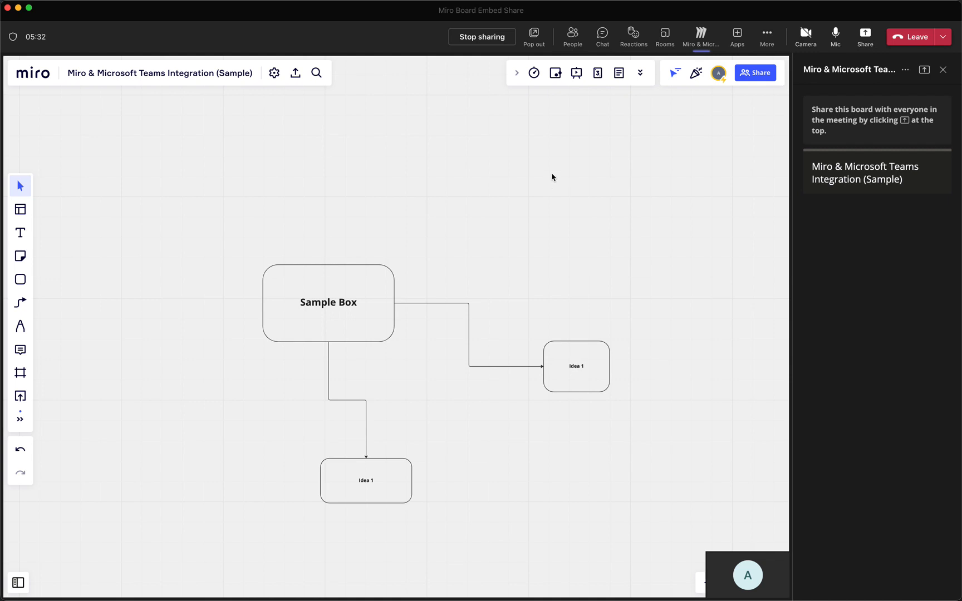
mouse_move(613, 229)
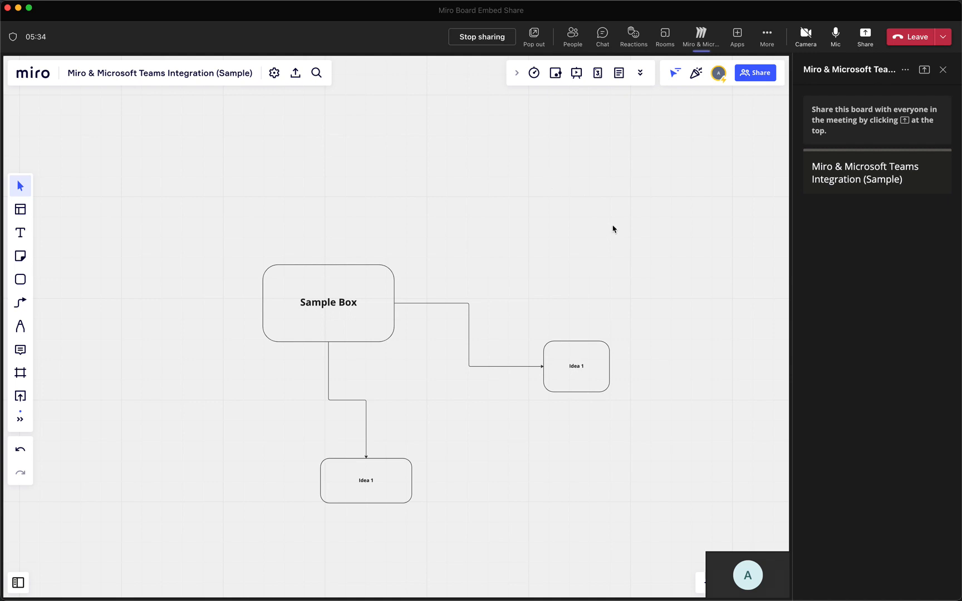
mouse_move(564, 263)
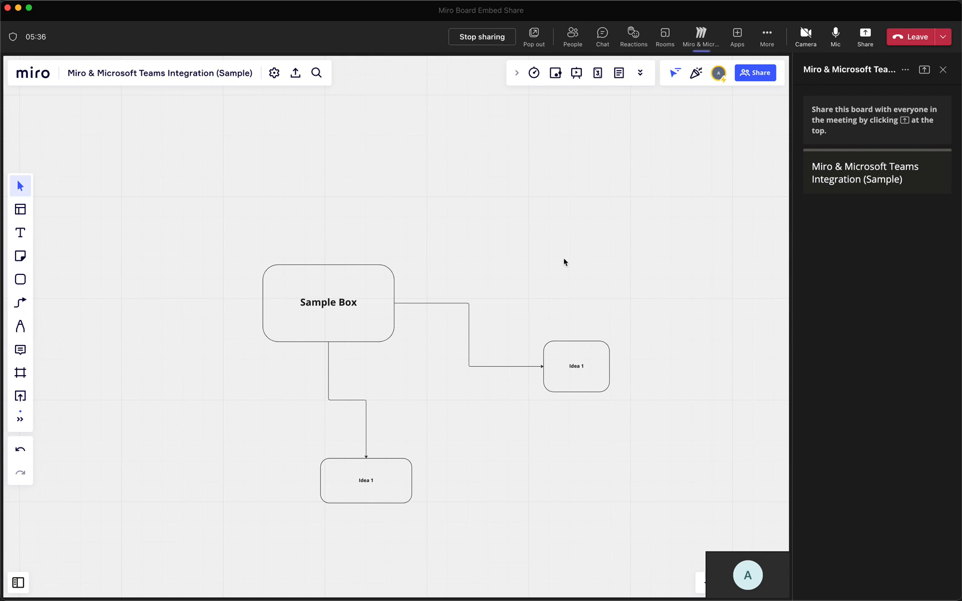
mouse_move(710, 372)
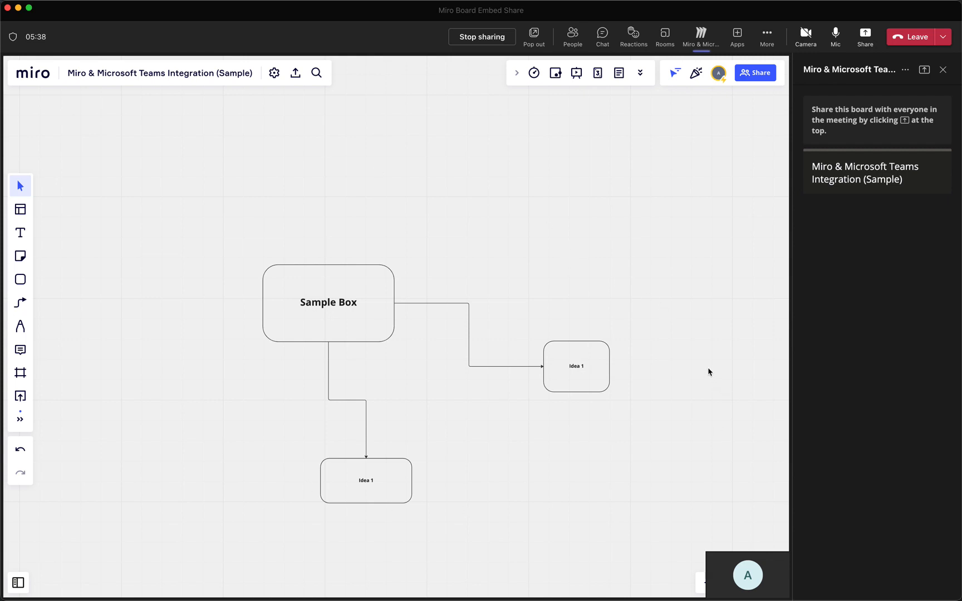
mouse_move(707, 351)
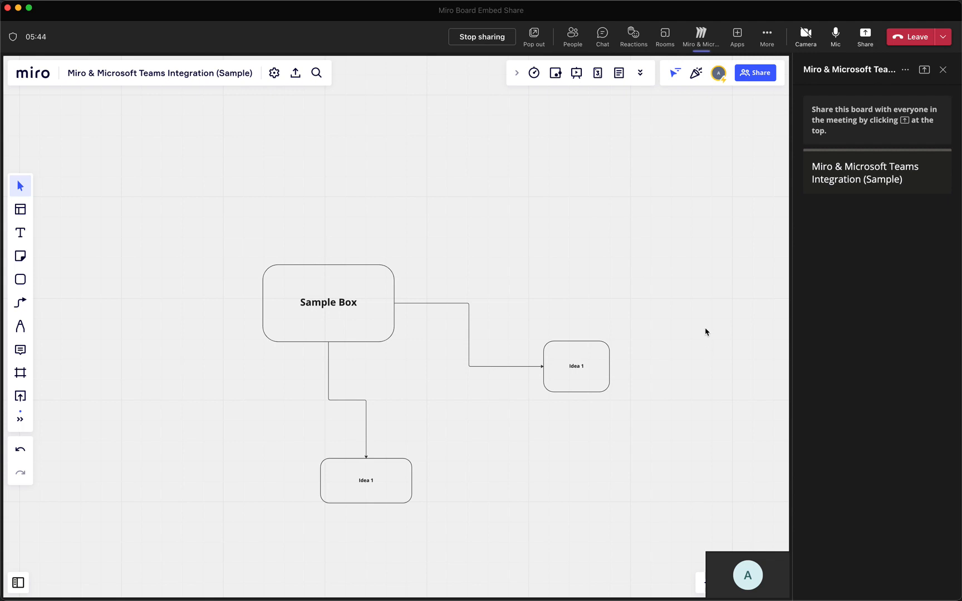
mouse_move(711, 313)
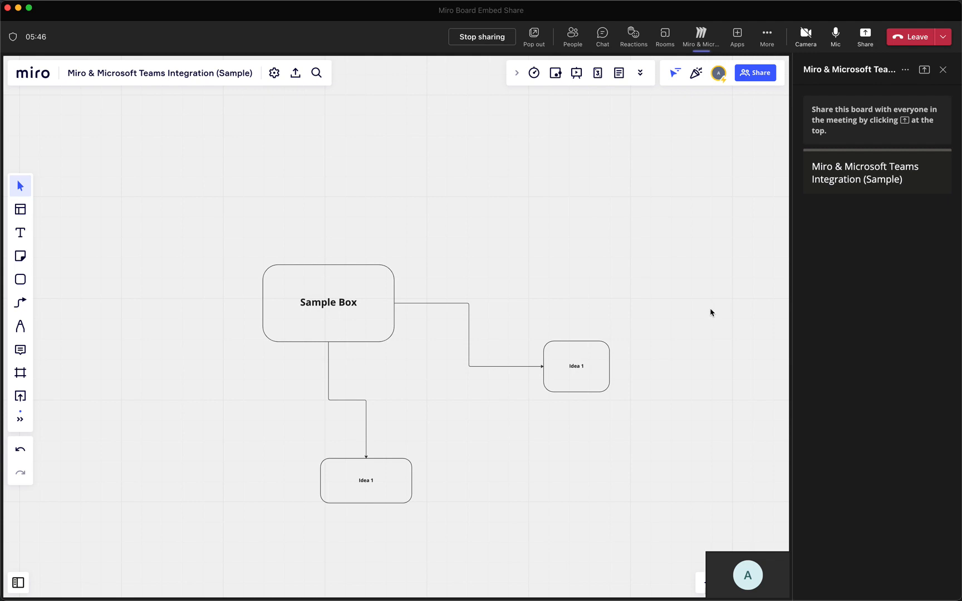
mouse_move(712, 292)
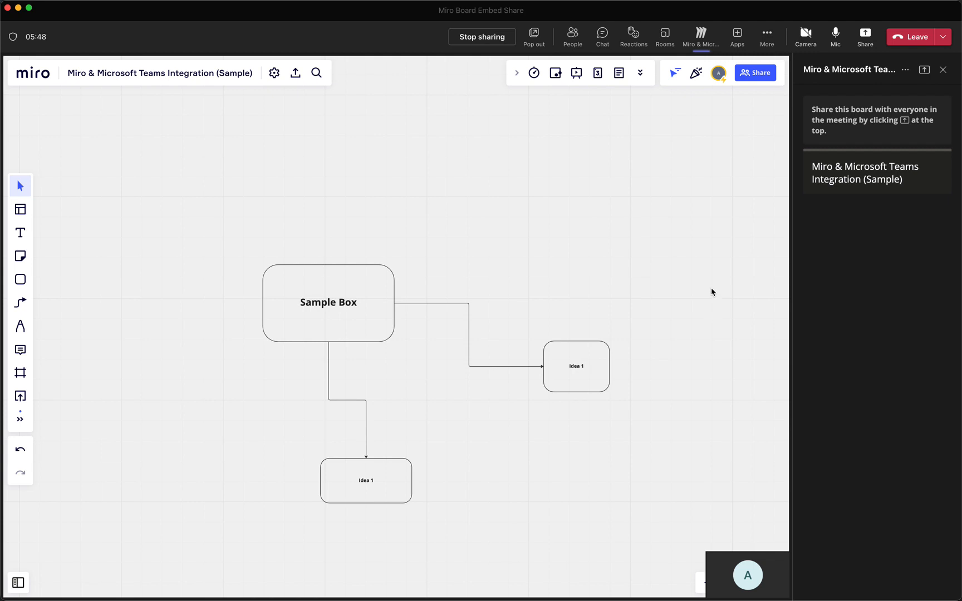